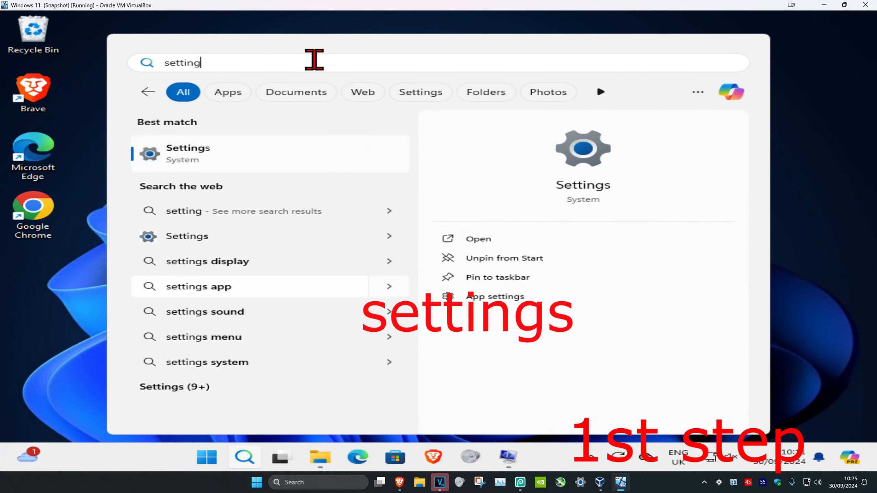
- Reach the Time & language Typing page in Settings and scroll to the keyboard options
left_click(187, 153)
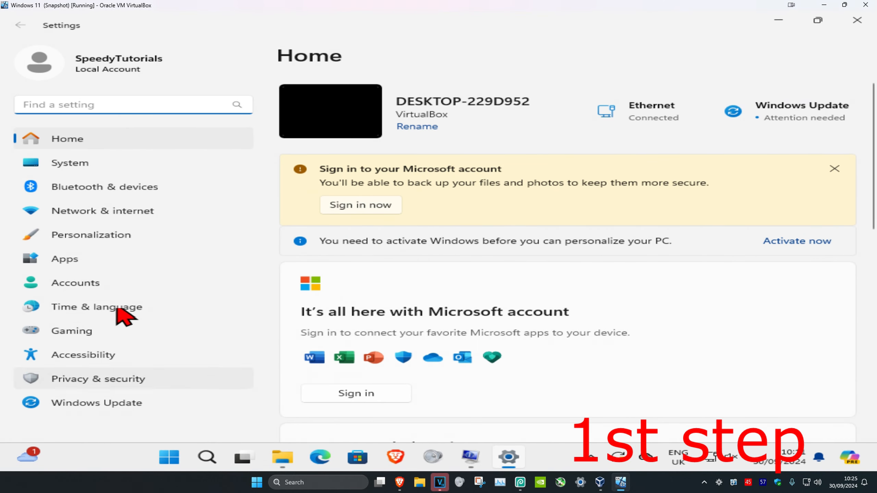
left_click(96, 307)
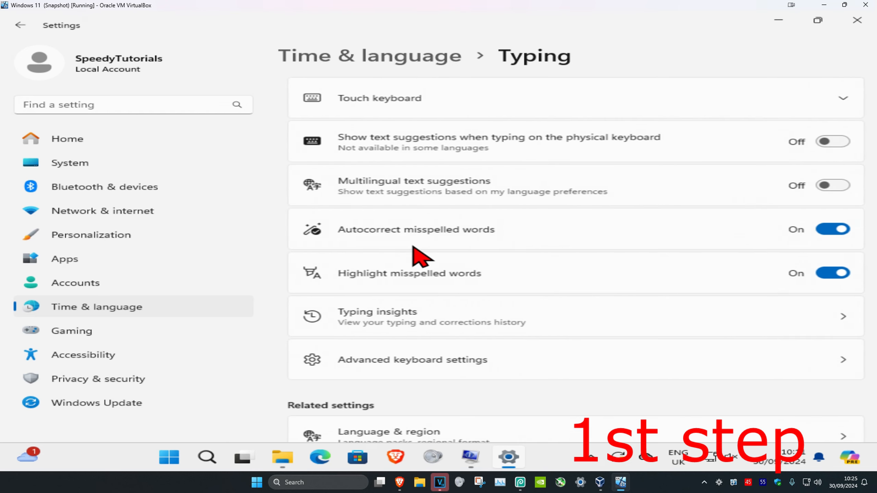
scroll("down", 3)
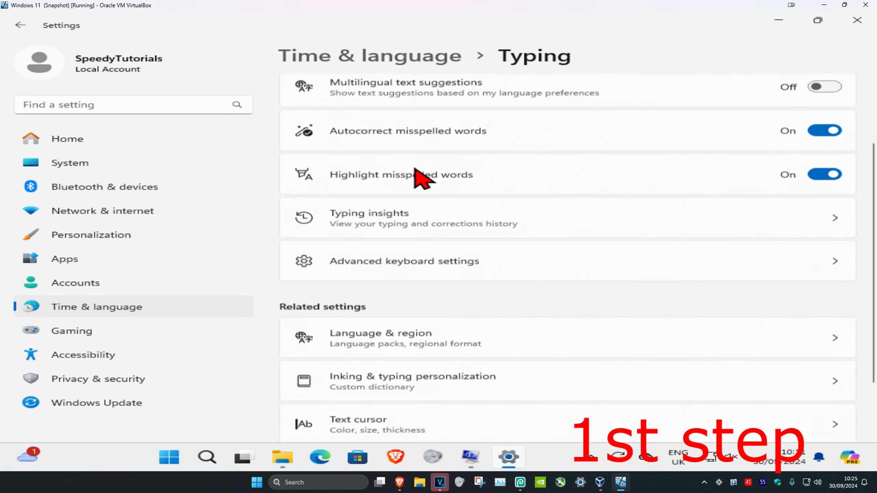
scroll("down", 3)
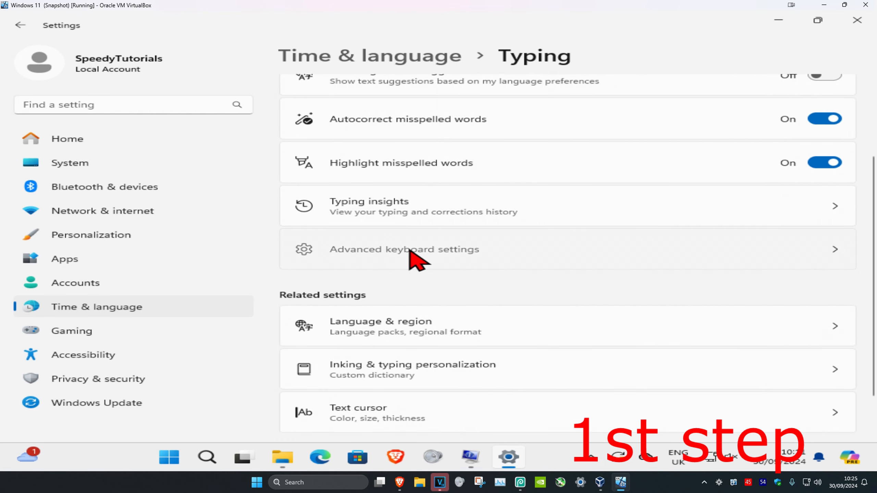
- Go into Advanced keyboard settings and bring up the input language hot keys dialog
left_click(403, 248)
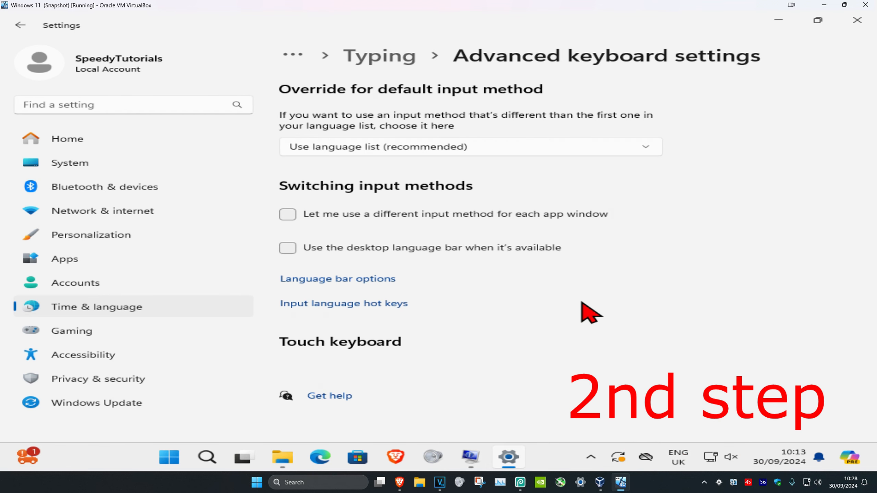
mouse_move(344, 302)
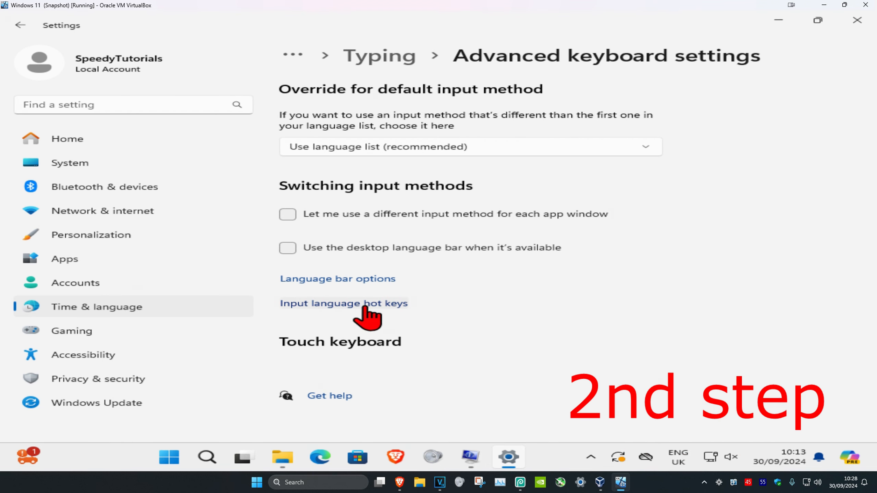
left_click(343, 303)
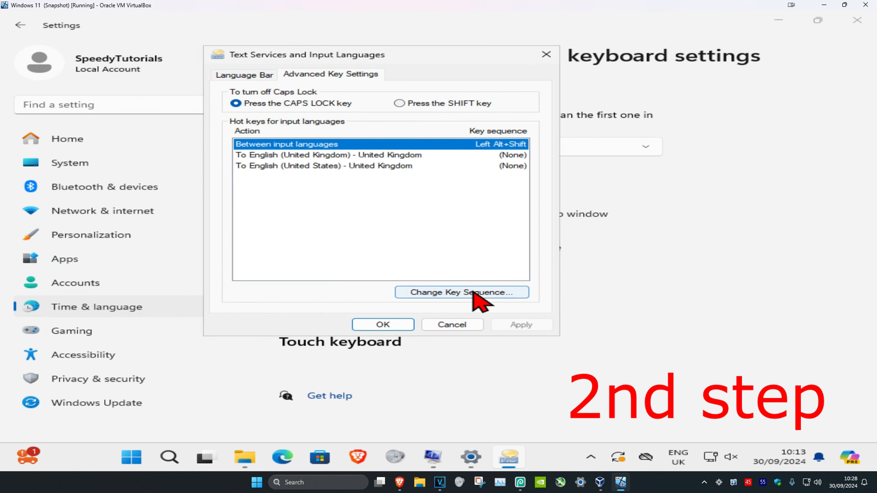
- Set the Switch Keyboard Layout key sequence to Ctrl + Shift and confirm it
left_click(460, 292)
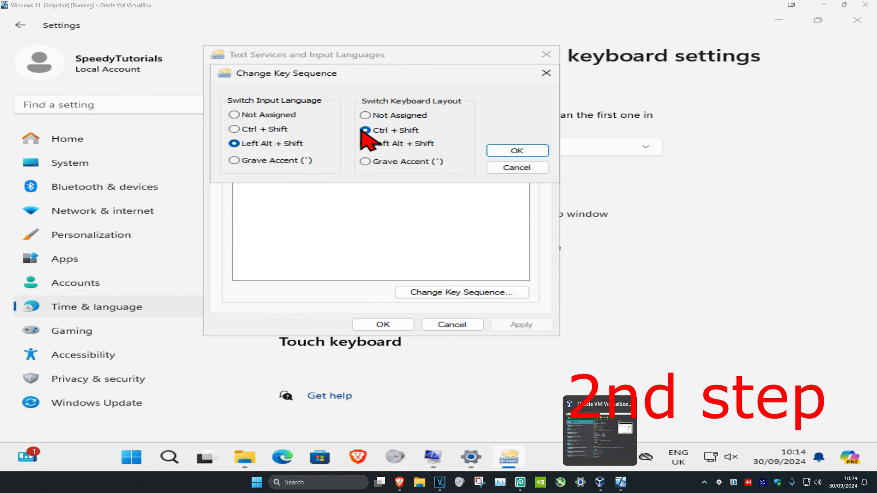
left_click(364, 130)
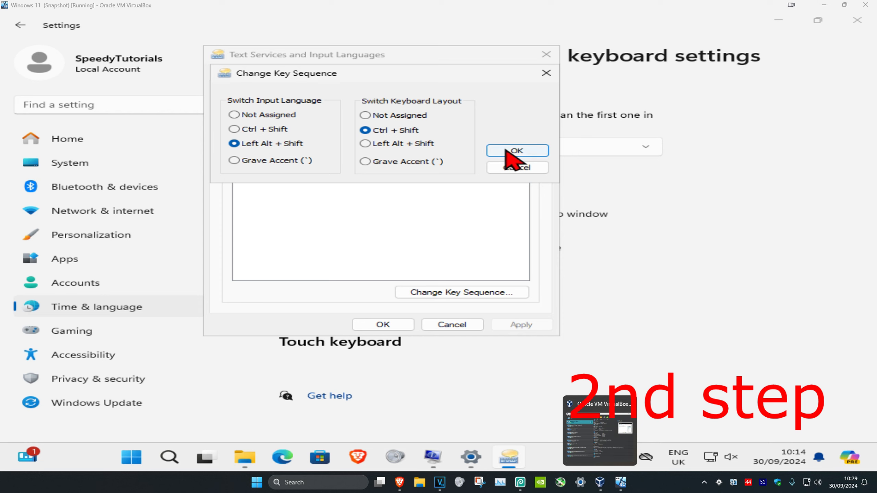
left_click(516, 151)
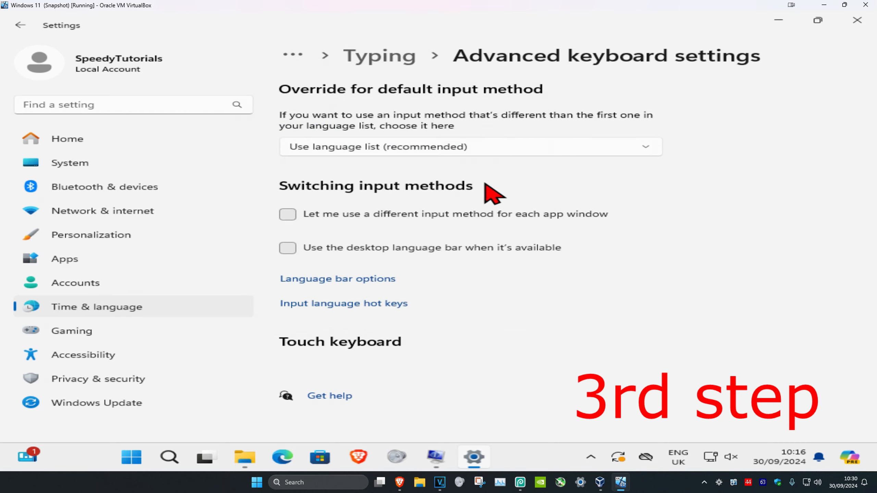
- Return to Time & language and show the Language & region preferred languages list
left_click(95, 307)
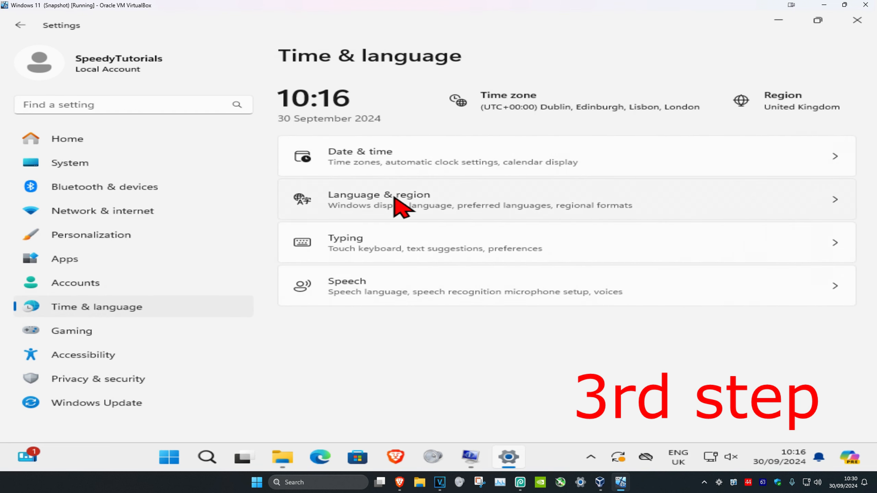
left_click(379, 199)
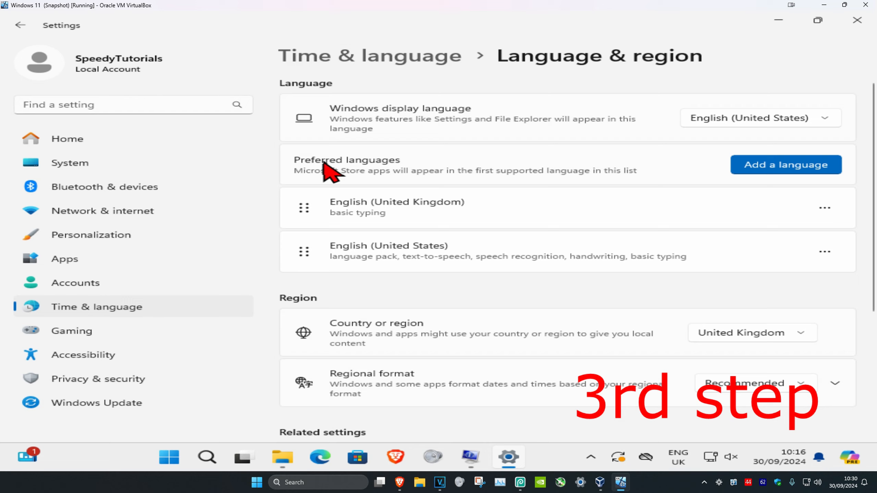
left_click(785, 165)
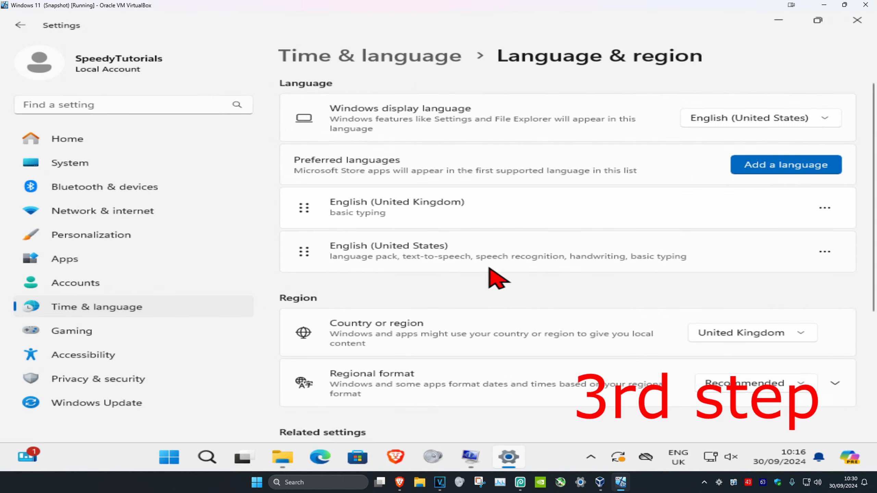
mouse_move(497, 301)
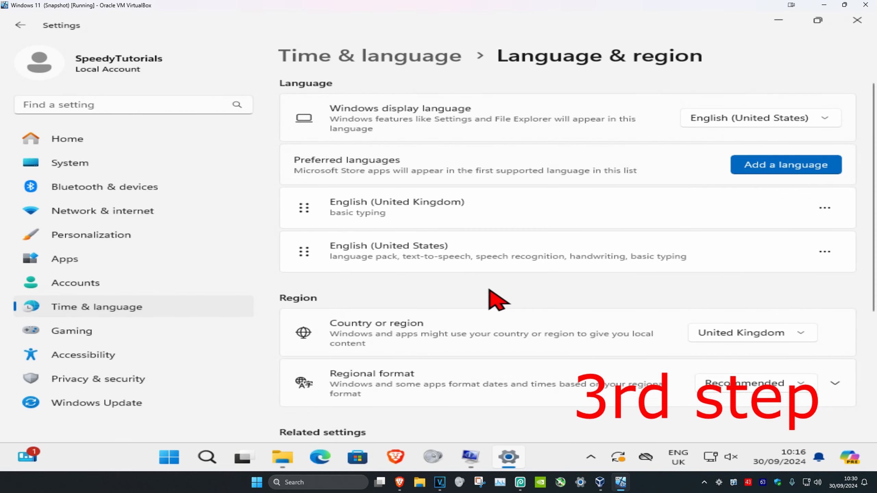